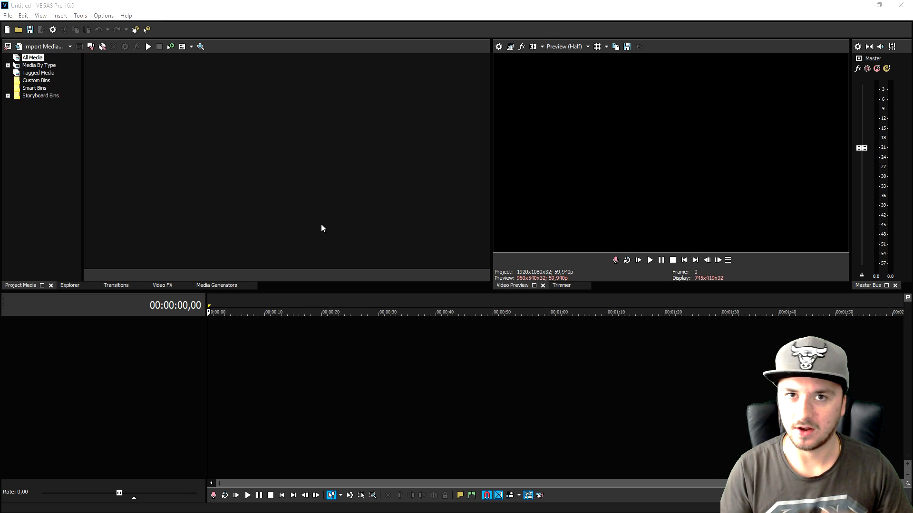
mouse_move(314, 222)
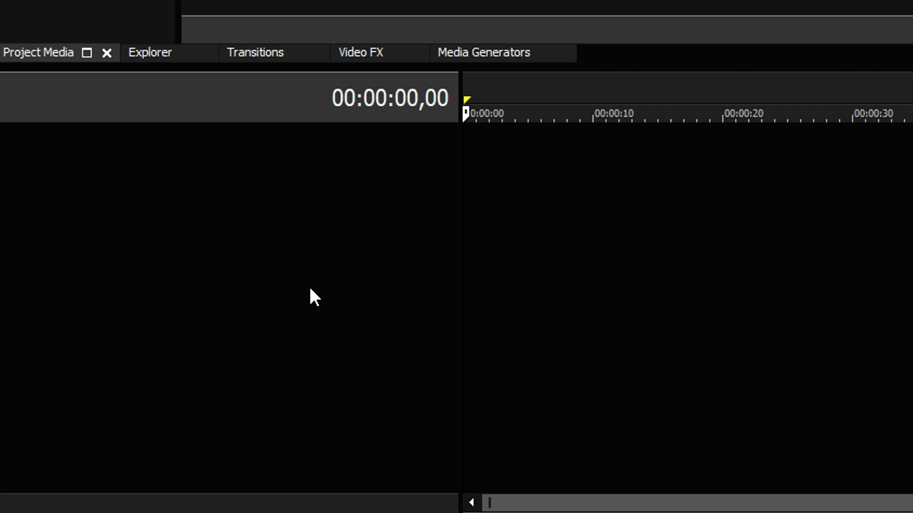
Step: Insert one audio track and one video track from the track header context menu
right_click(312, 304)
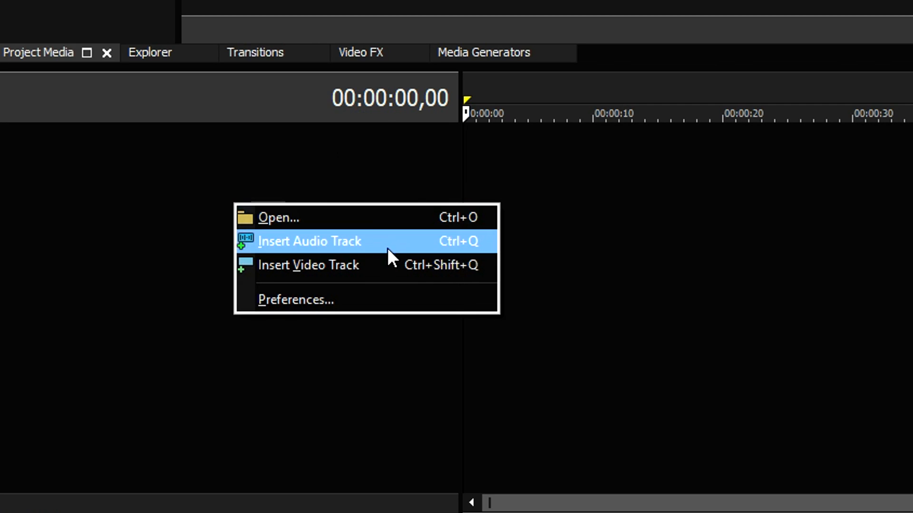
click(310, 242)
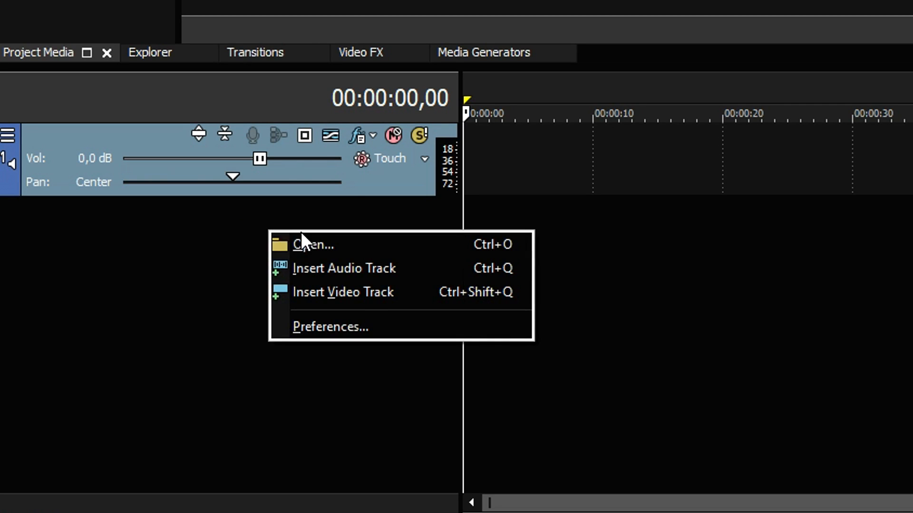
click(342, 292)
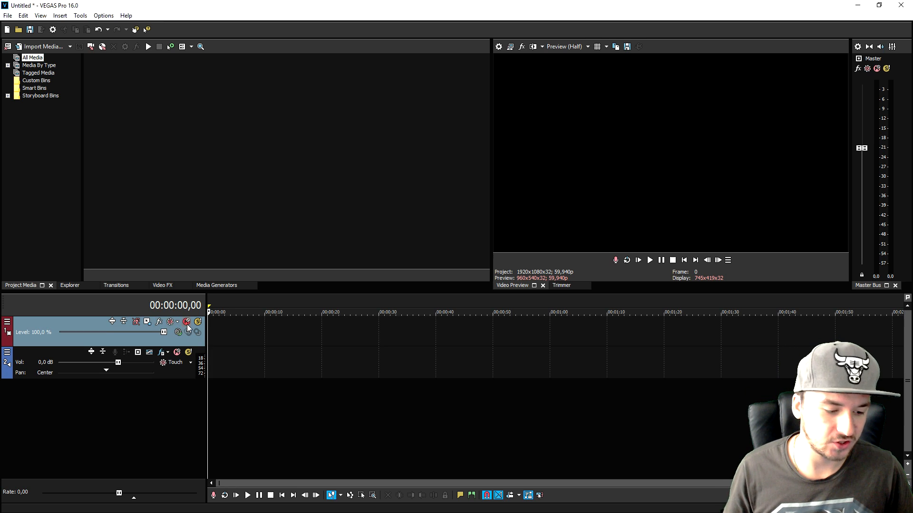
mouse_move(162, 333)
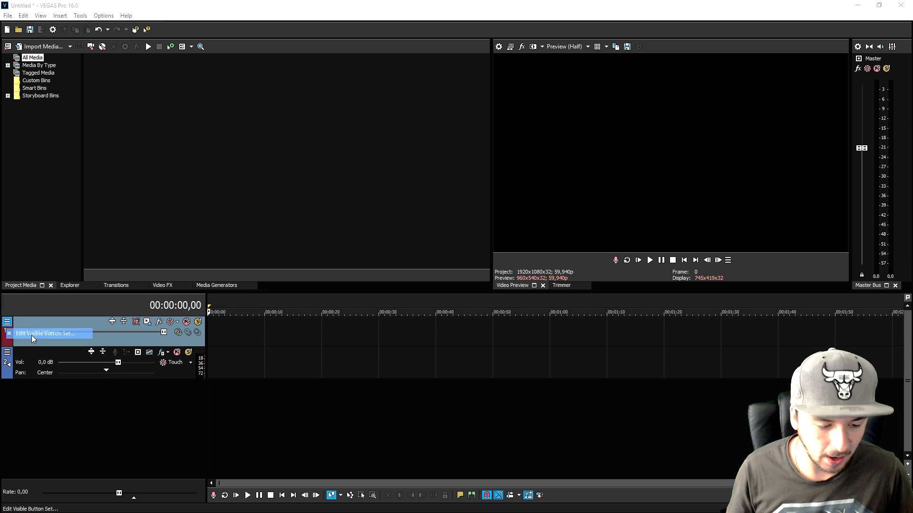
click(50, 334)
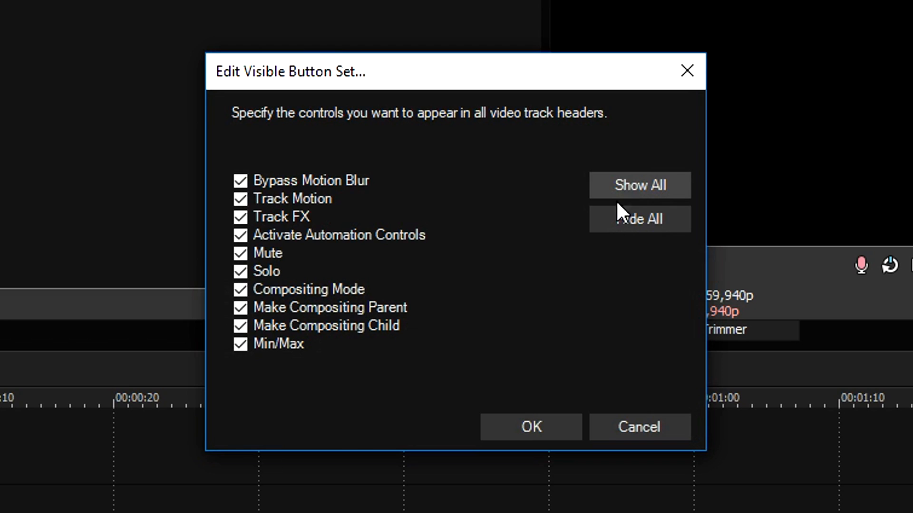
click(531, 427)
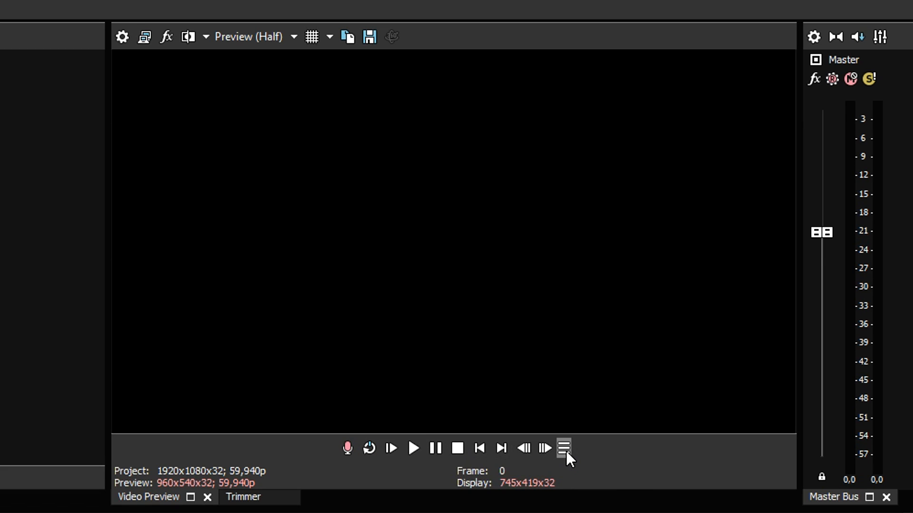
click(565, 449)
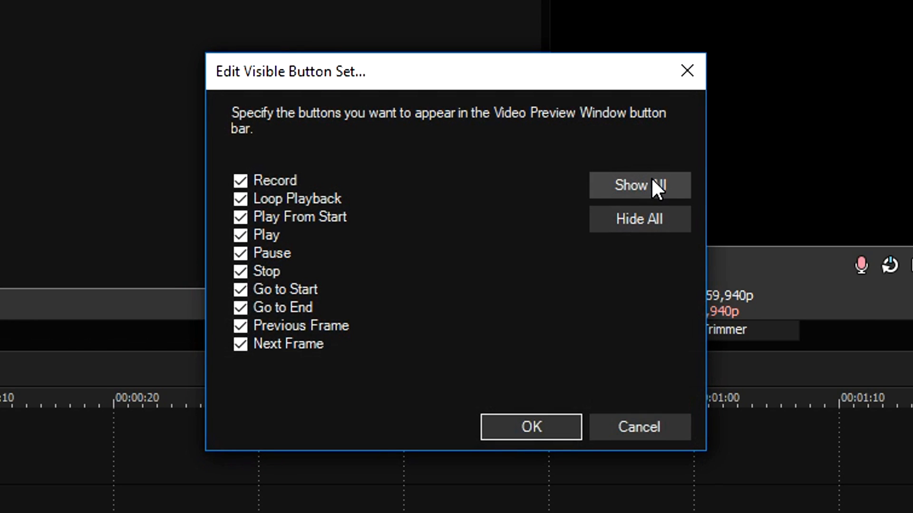
click(531, 428)
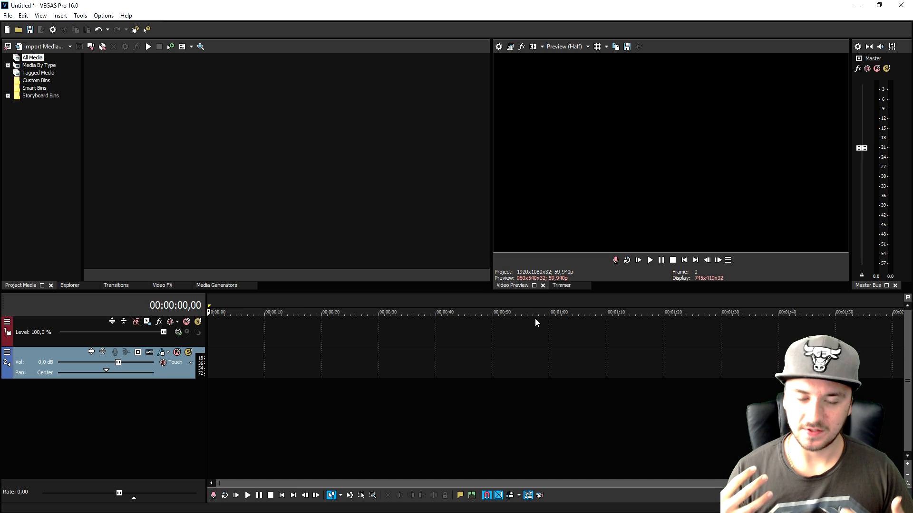
mouse_move(105, 100)
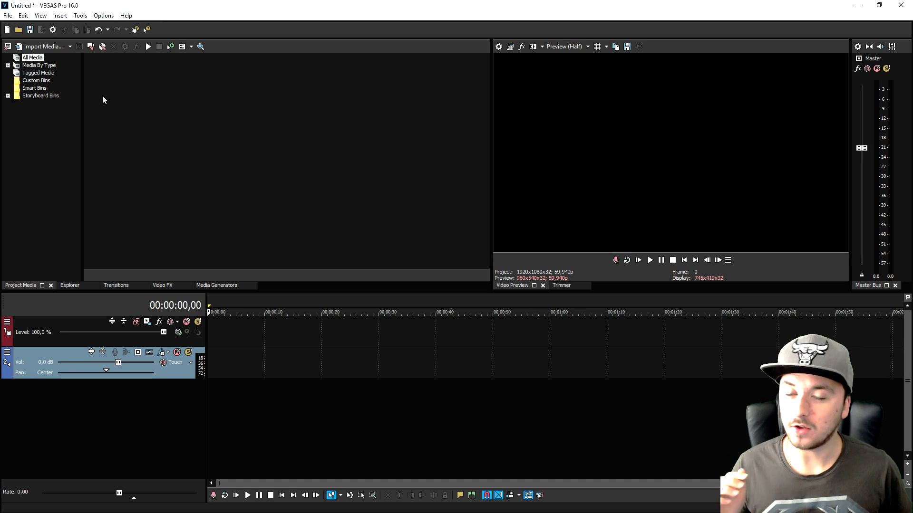
mouse_move(85, 76)
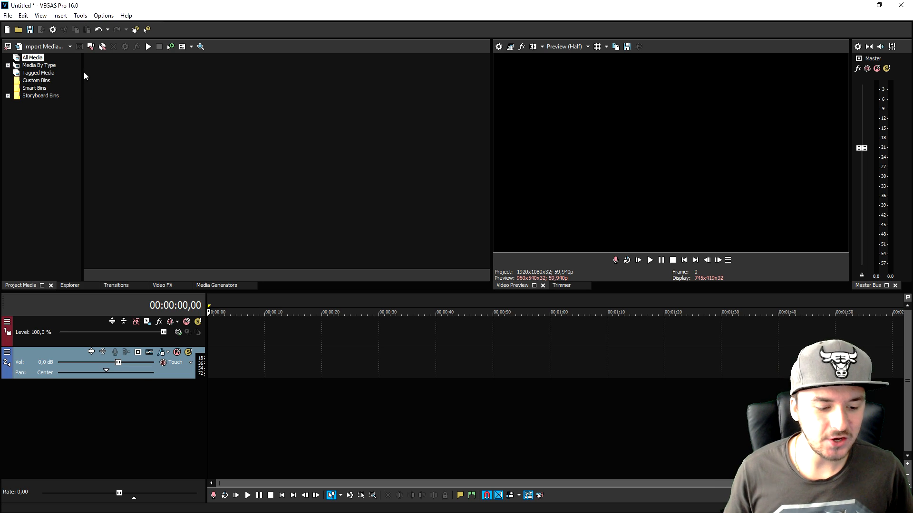
mouse_move(166, 107)
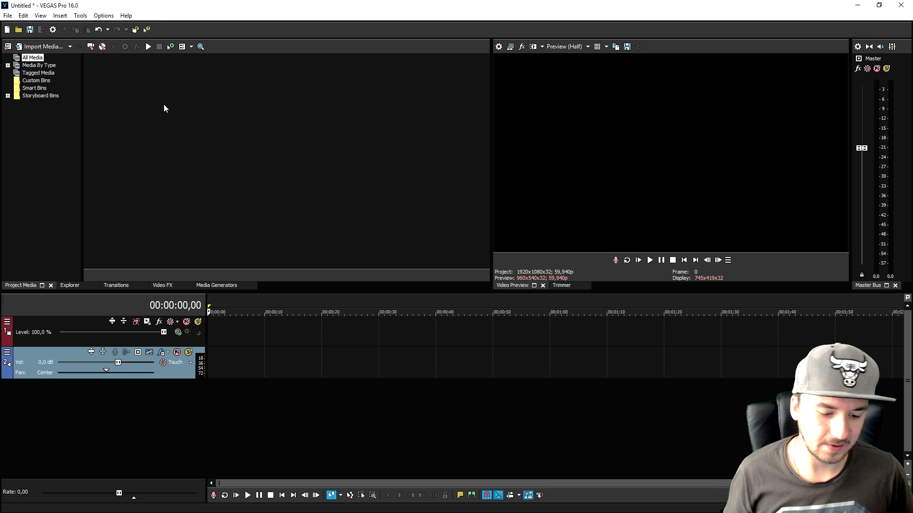
mouse_move(167, 103)
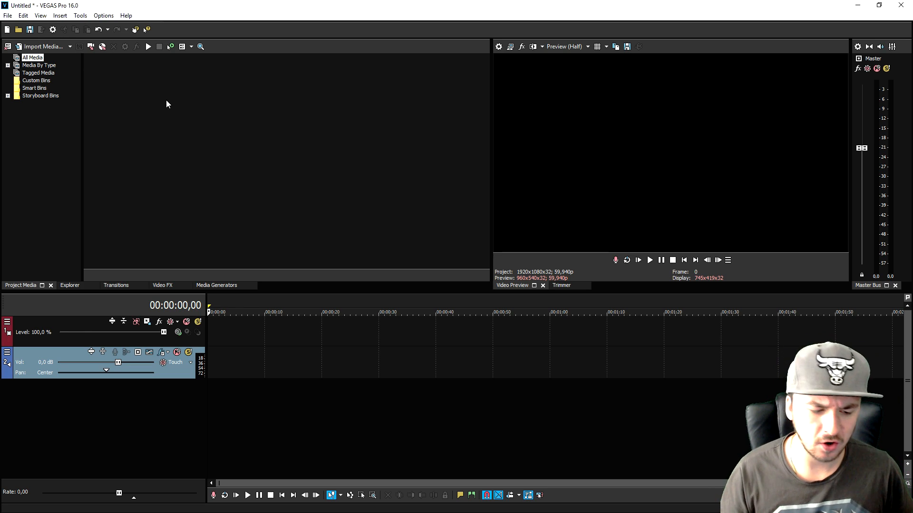
mouse_move(160, 78)
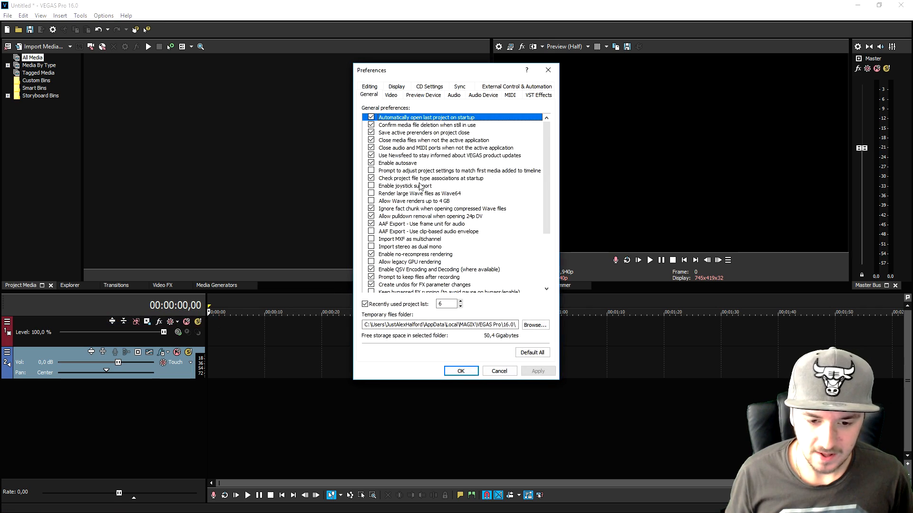
Step: In Display preferences, apply the Light interface type, then switch back to Dark
click(395, 85)
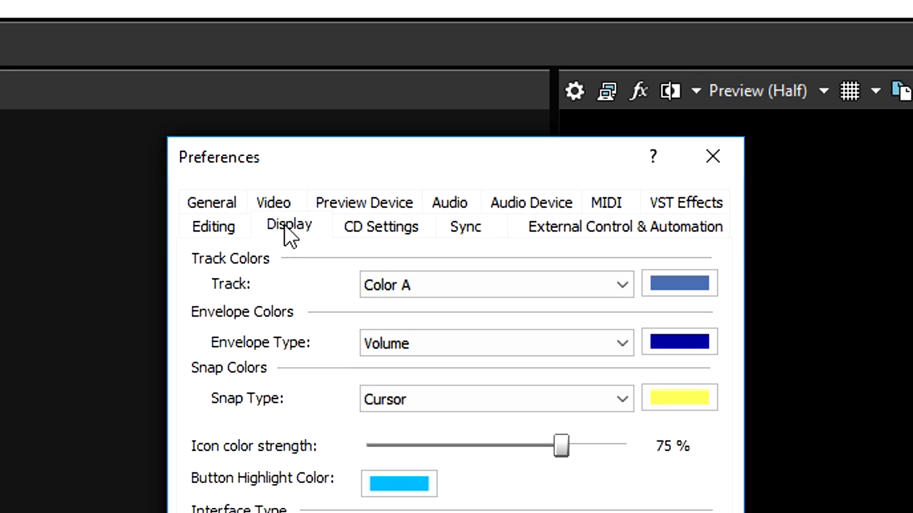
scroll(down, 3)
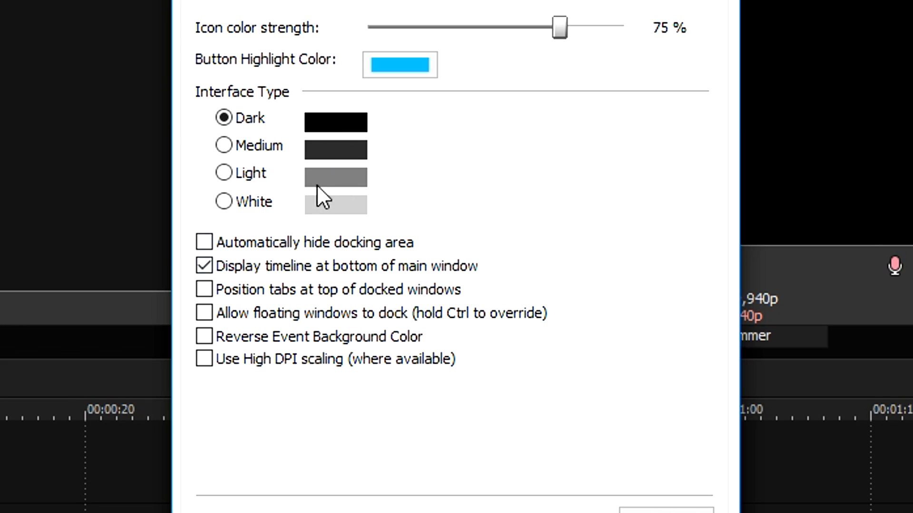
mouse_move(285, 204)
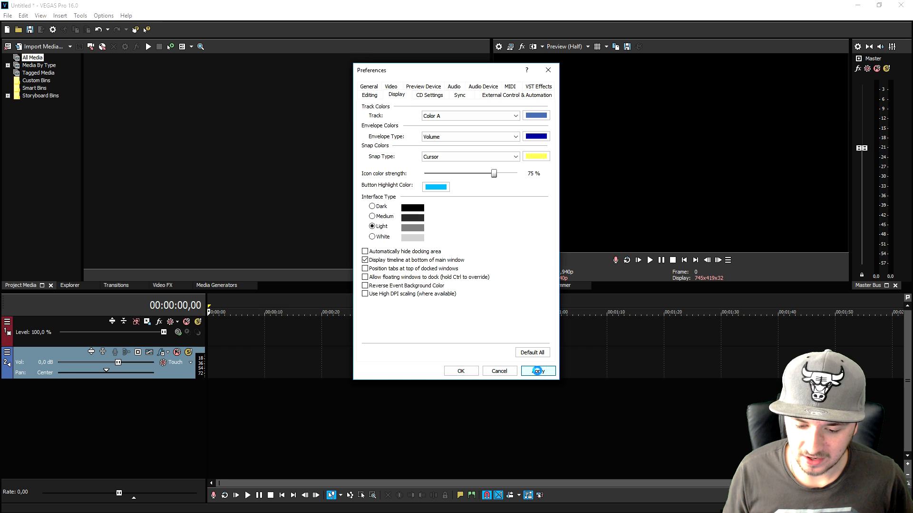
click(537, 371)
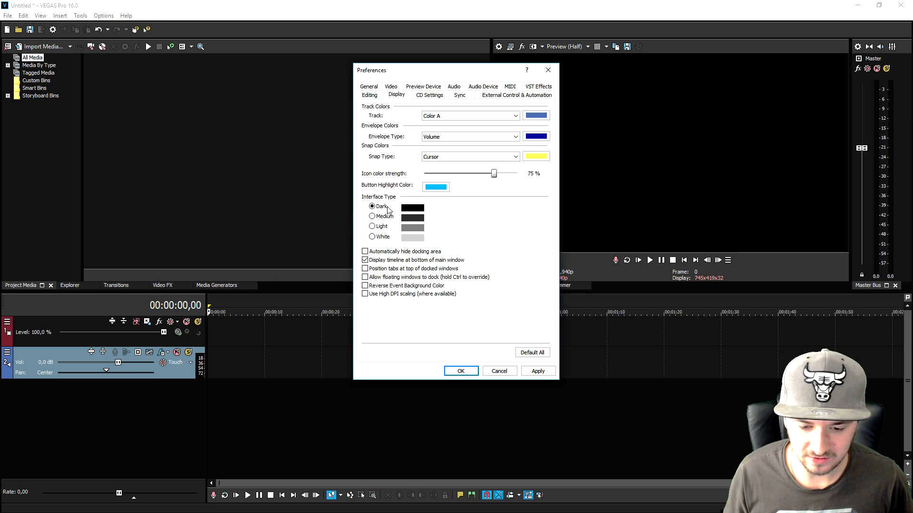
click(461, 371)
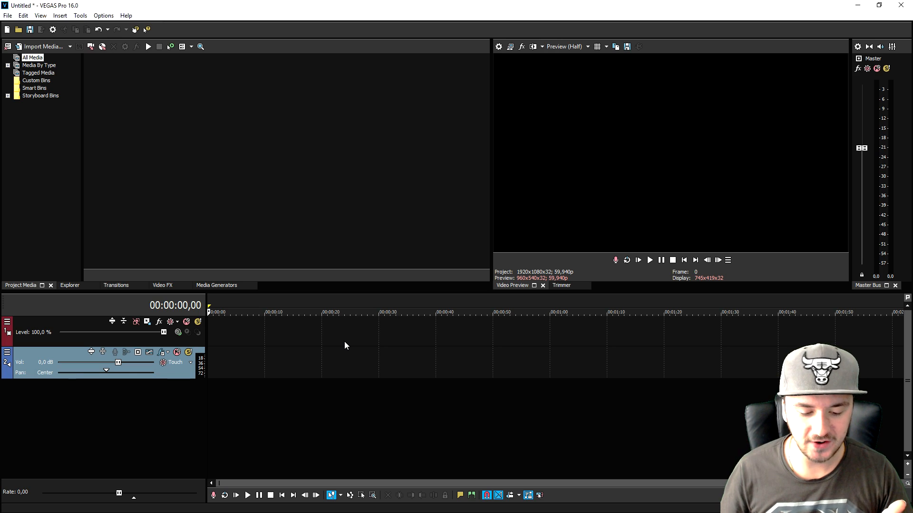
mouse_move(508, 59)
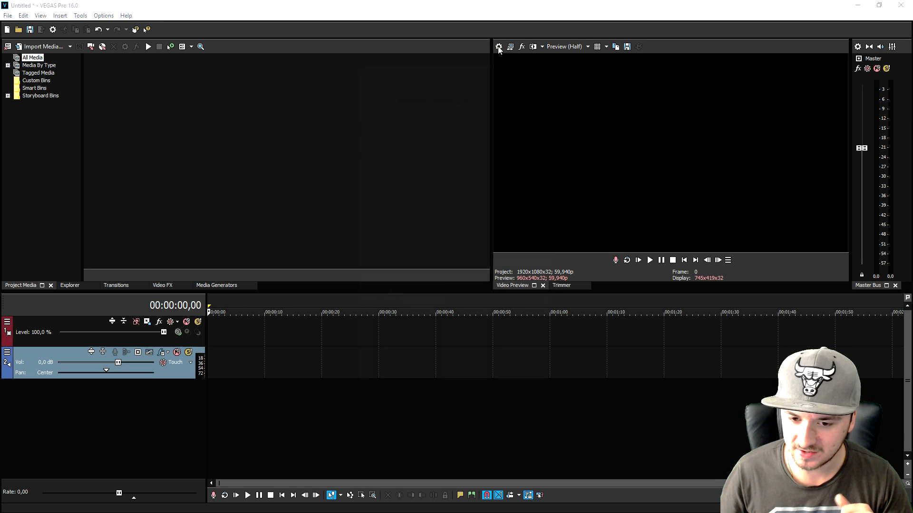
click(498, 47)
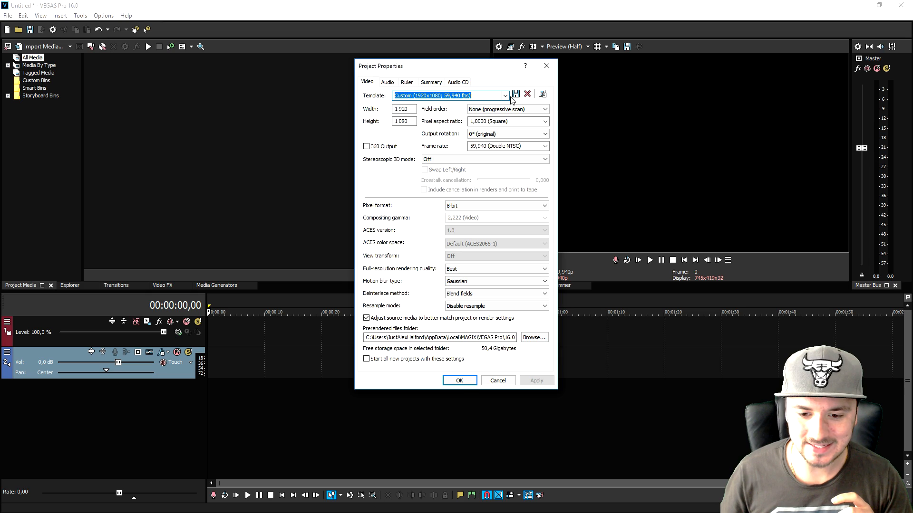
click(503, 95)
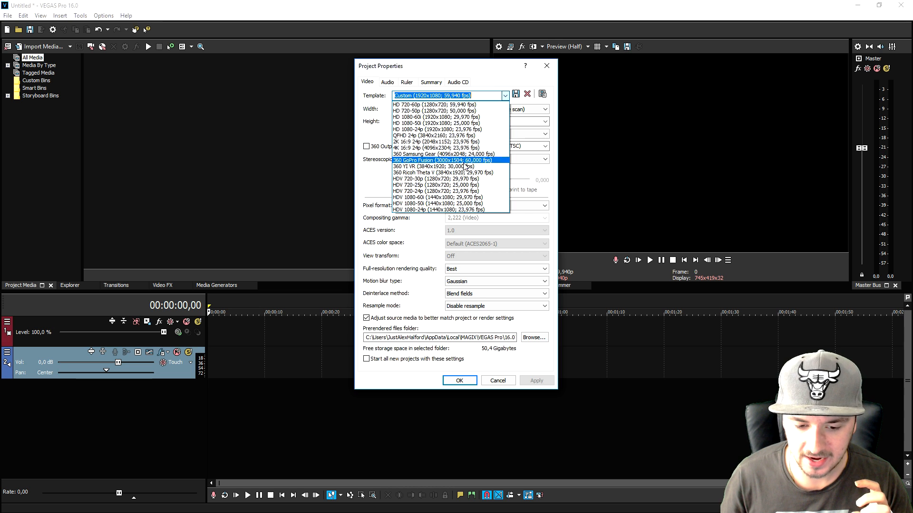
mouse_move(447, 147)
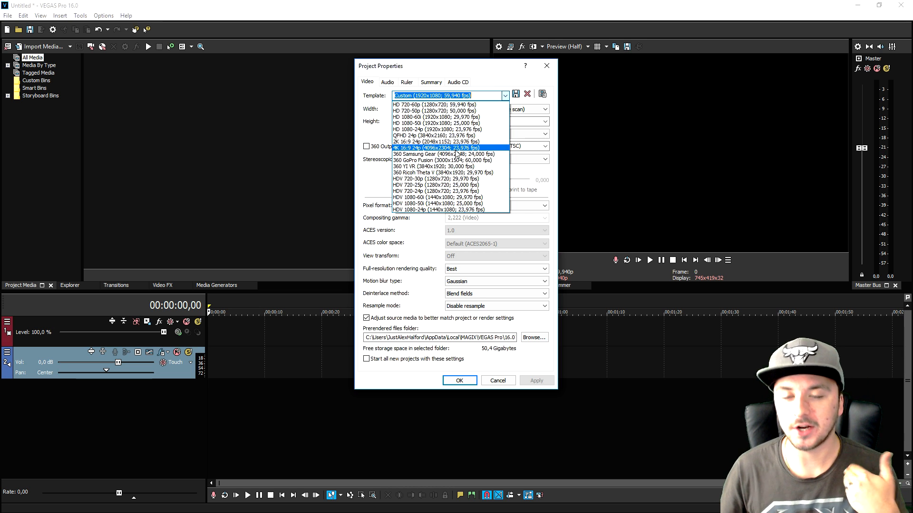
mouse_move(452, 160)
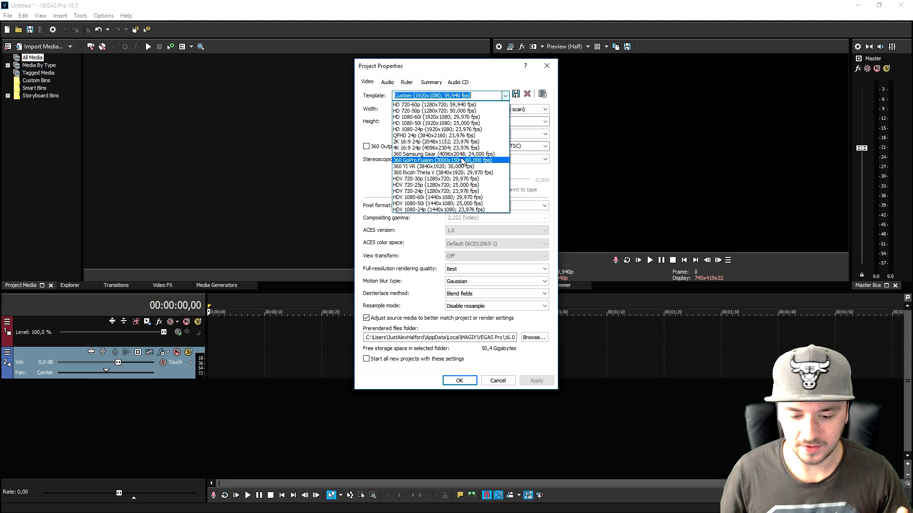
mouse_move(449, 142)
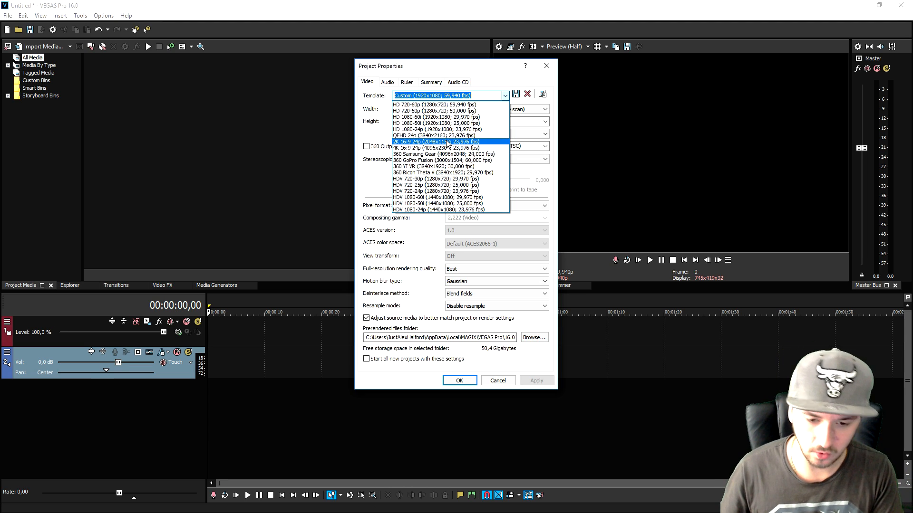
mouse_move(462, 166)
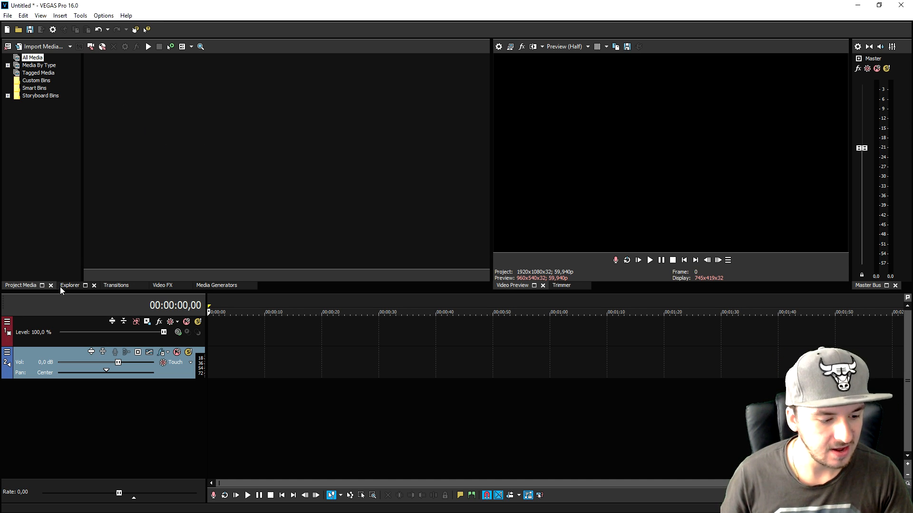
Step: Browse Explorer, then preview Dissolve presets Color Morph Fast Red and Subtractive Crossfade
click(70, 285)
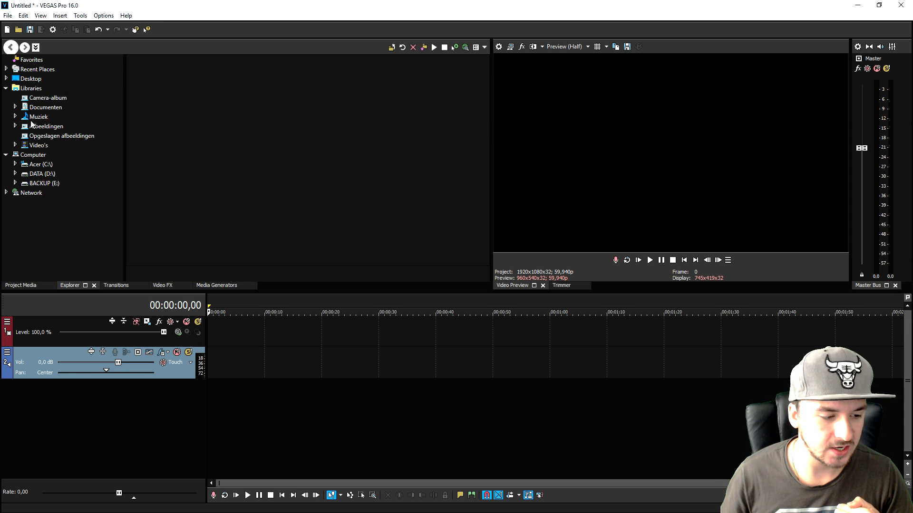
mouse_move(45, 95)
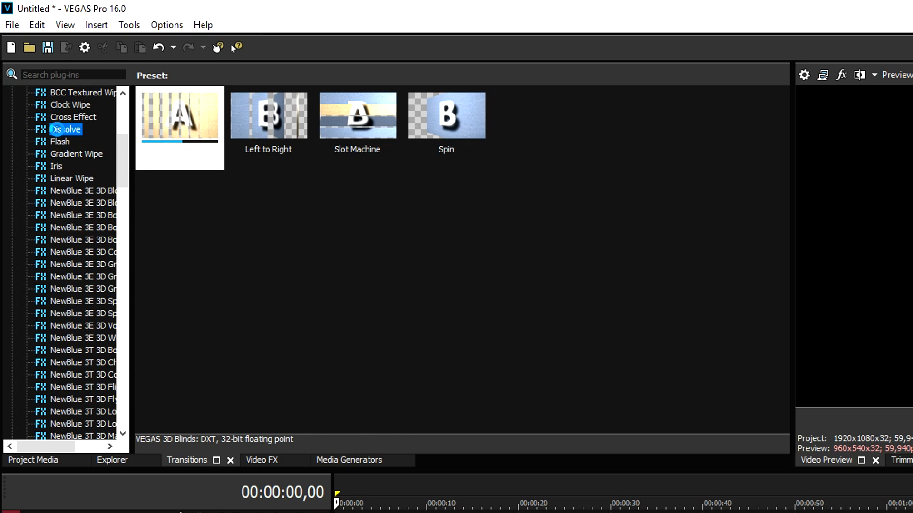
click(65, 129)
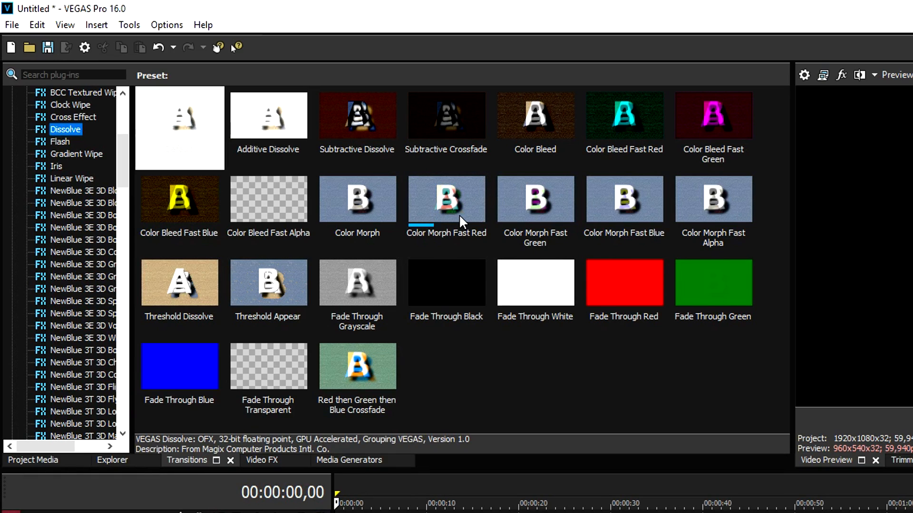
click(446, 115)
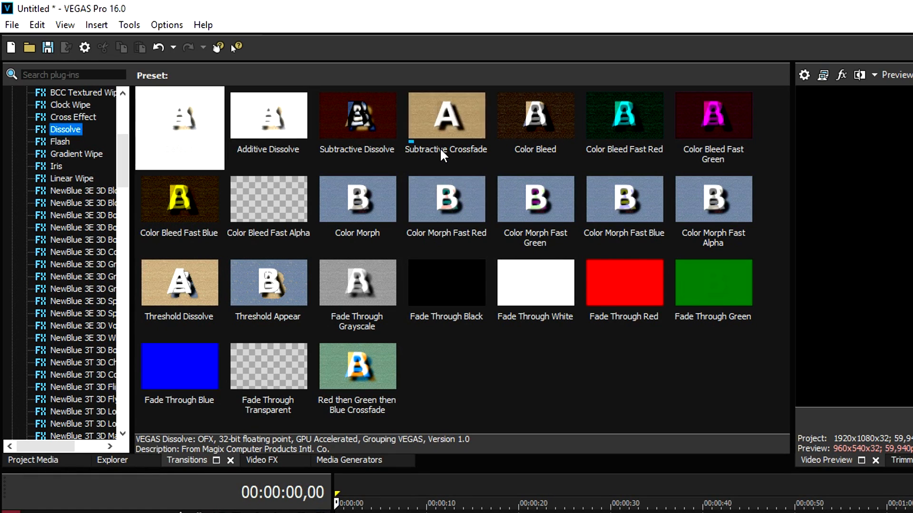
click(447, 199)
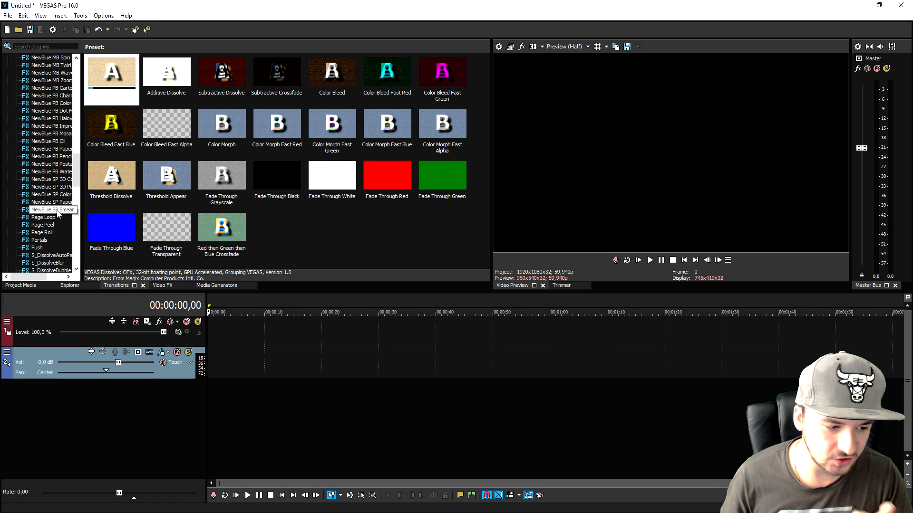
click(43, 224)
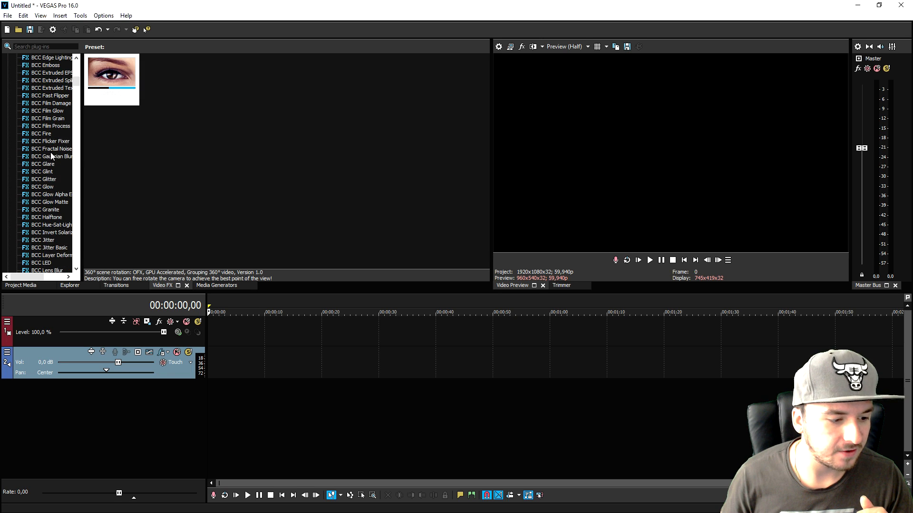
Step: Scroll the Video FX plug-in list and show the Color Corrector presets
scroll(down, 3)
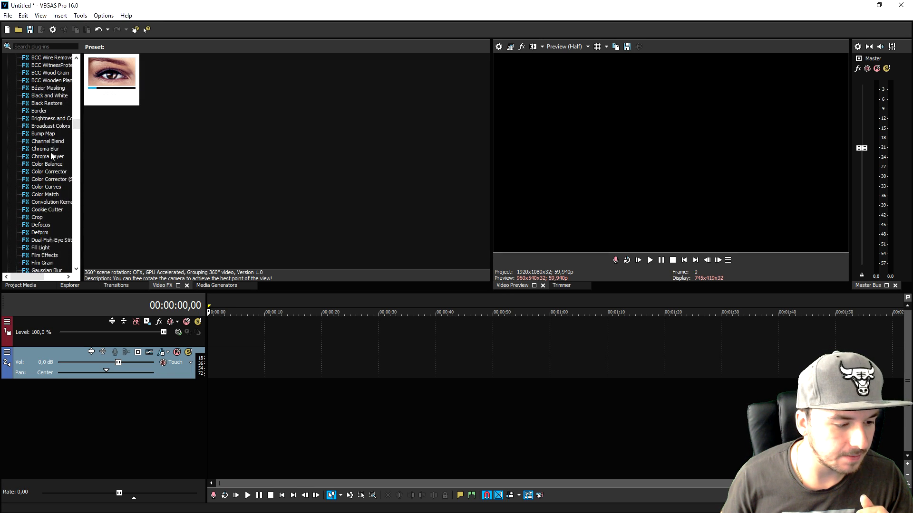
click(50, 149)
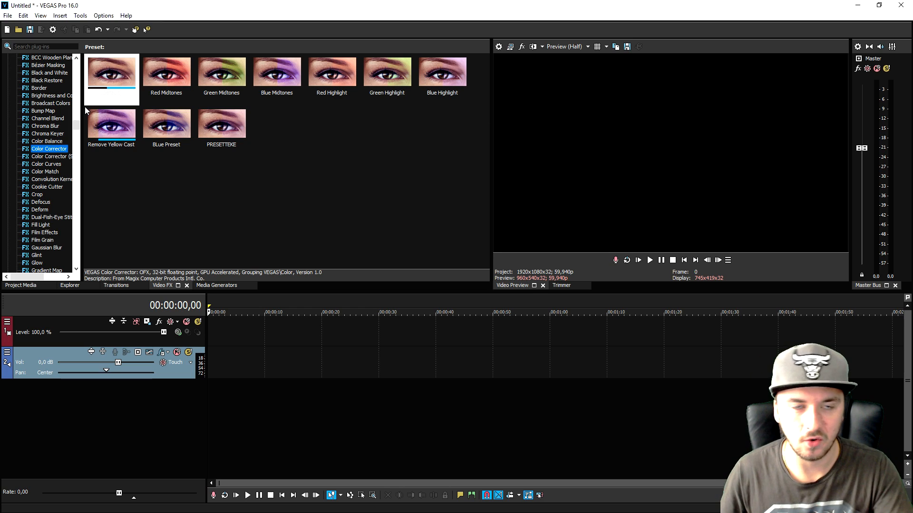
click(48, 156)
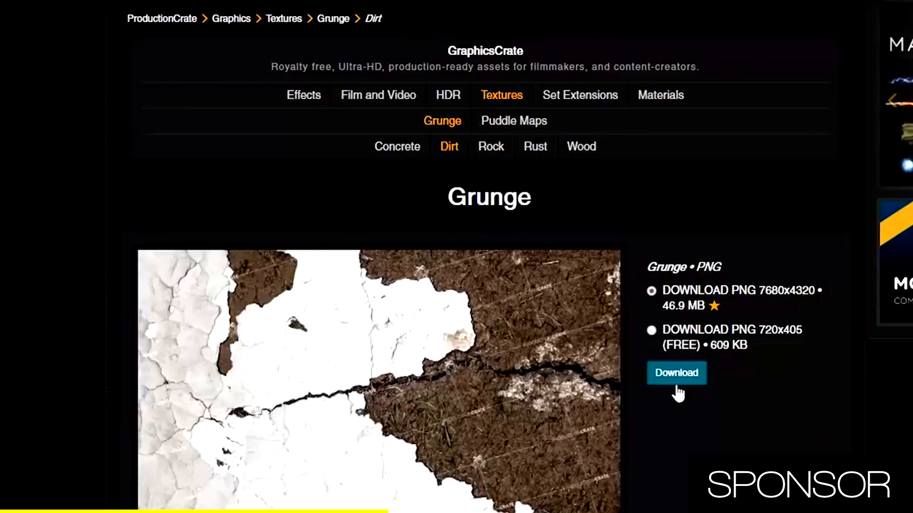
Step: Download the Grunge dirt texture PNG from ProductionCrate
click(652, 331)
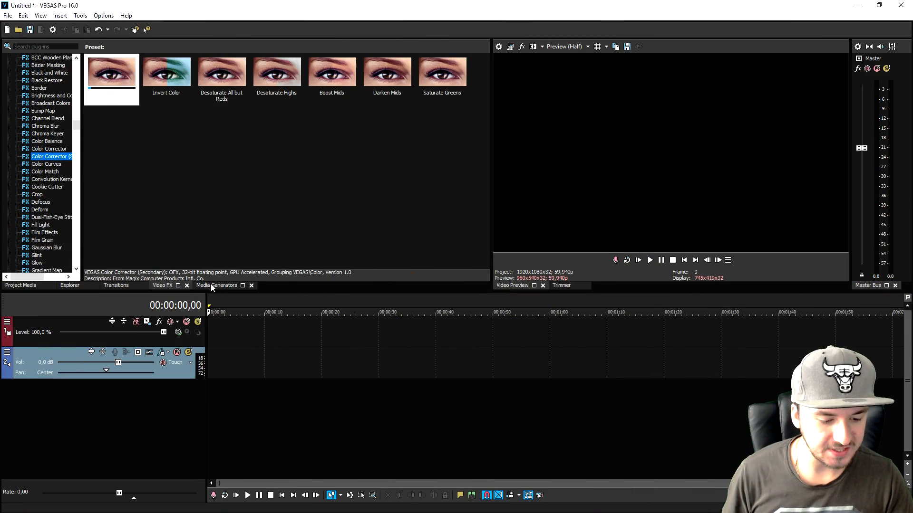
Step: In Media Generators, show the Titles & Text presets, then the Test Pattern presets
click(211, 285)
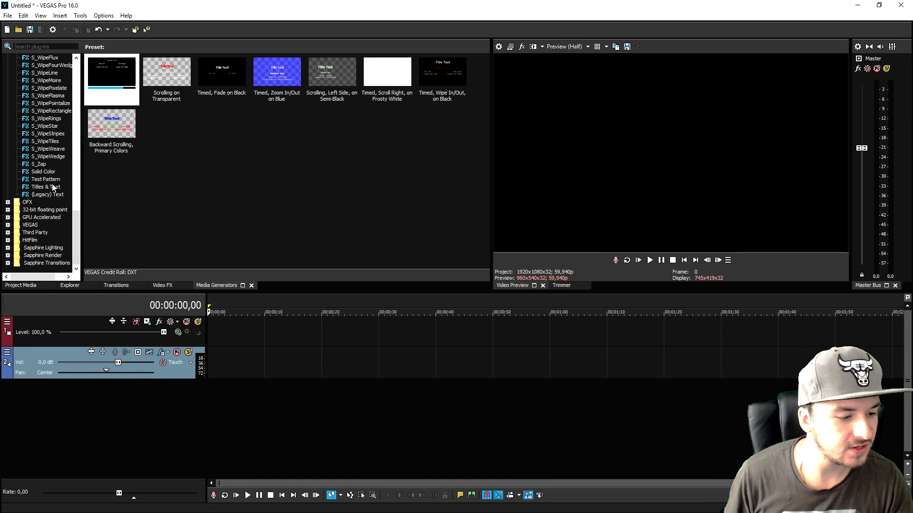
click(46, 186)
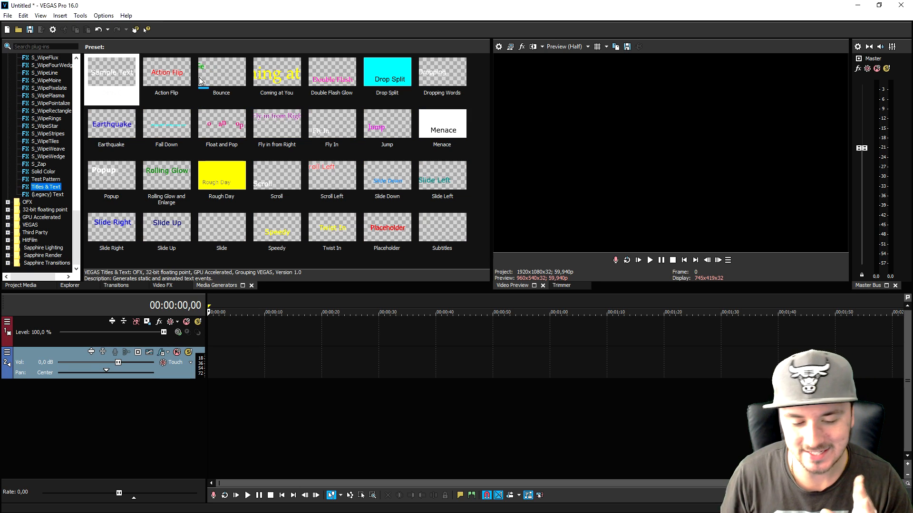
mouse_move(207, 46)
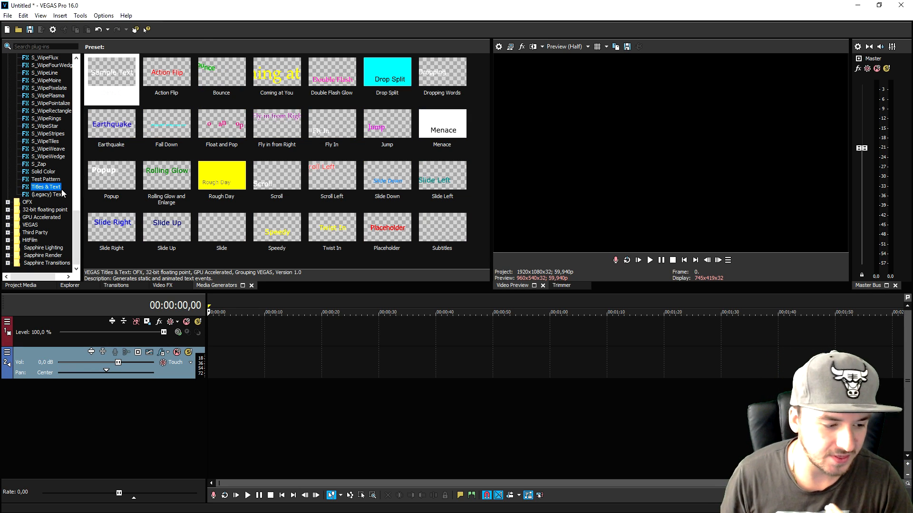
click(46, 179)
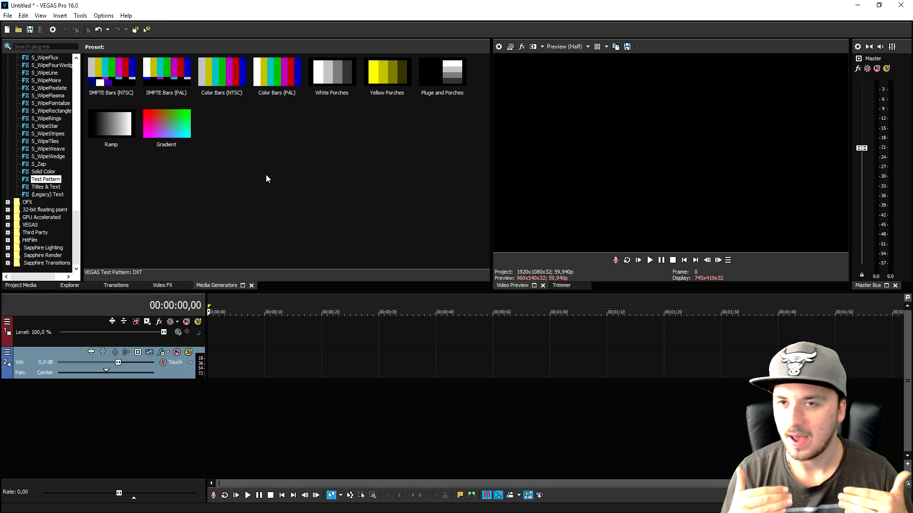
mouse_move(120, 82)
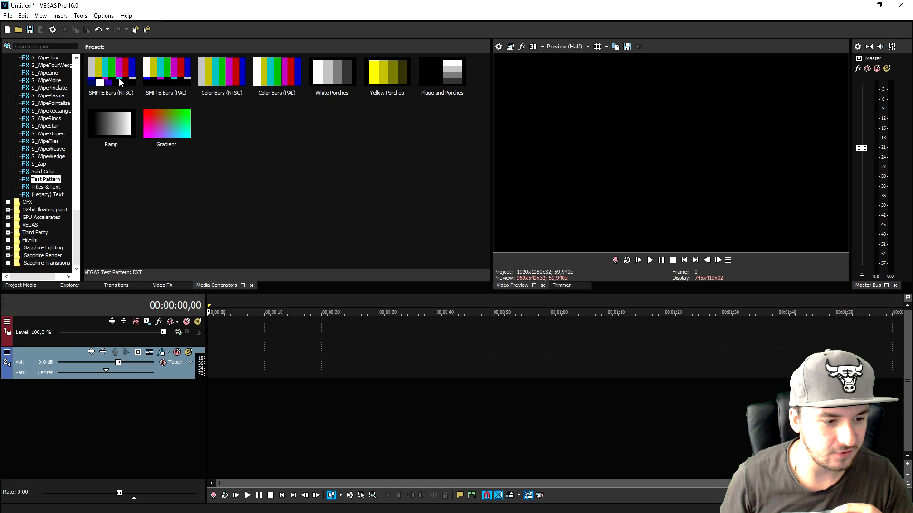
Step: Add SMPTE Bars (NTSC) to the track and expand Track Motion's Snap Settings and Workspace
double_click(111, 71)
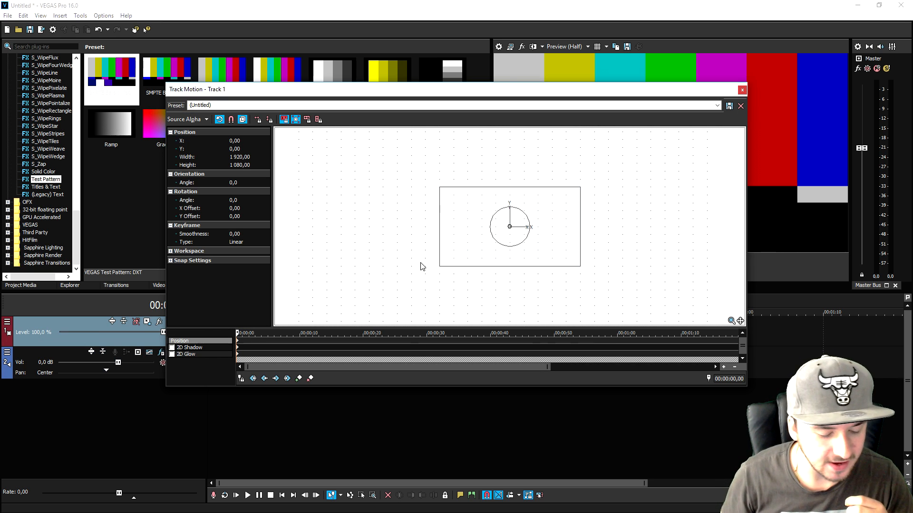
click(170, 261)
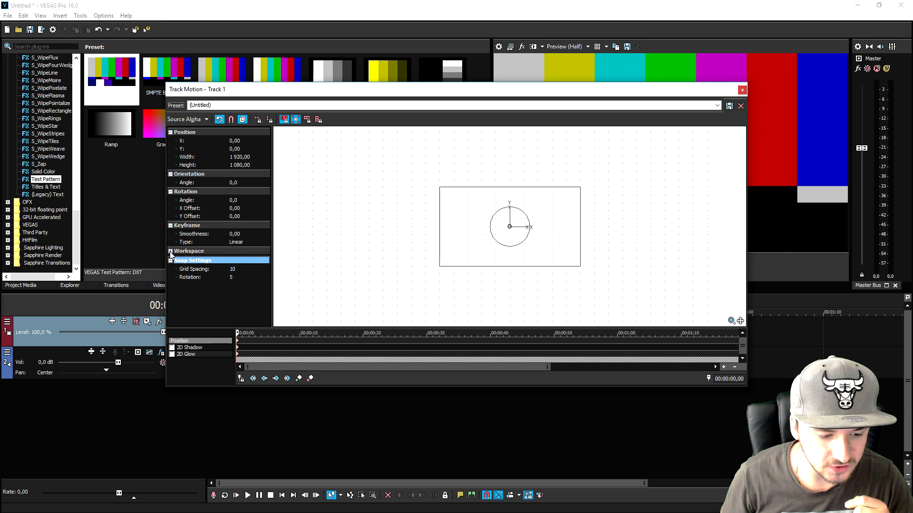
click(171, 251)
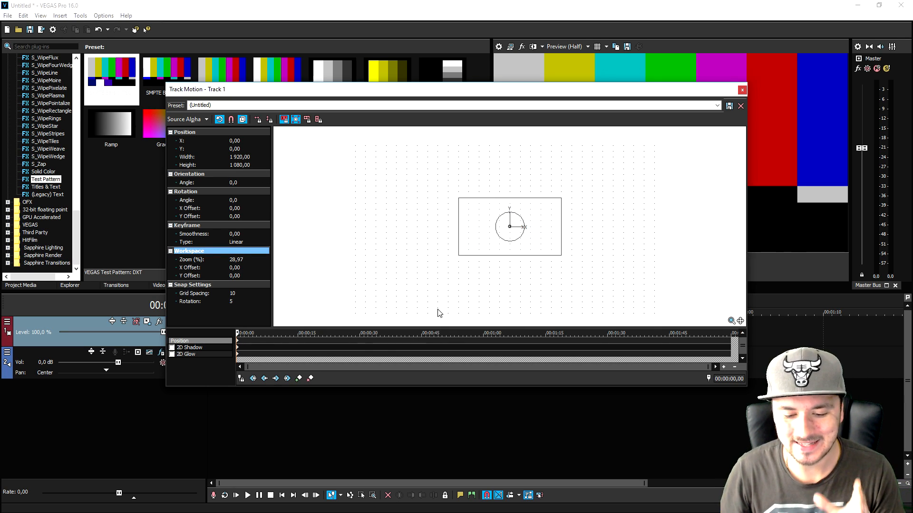
mouse_move(431, 283)
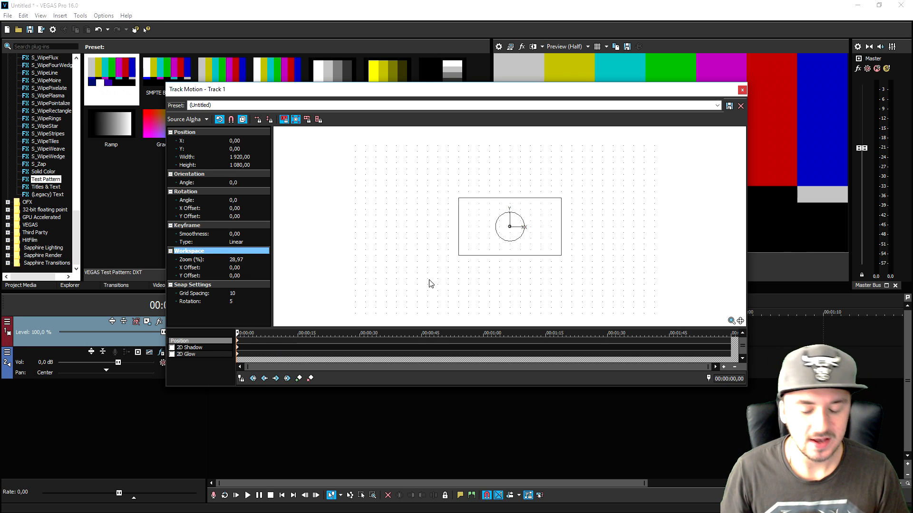
mouse_move(442, 322)
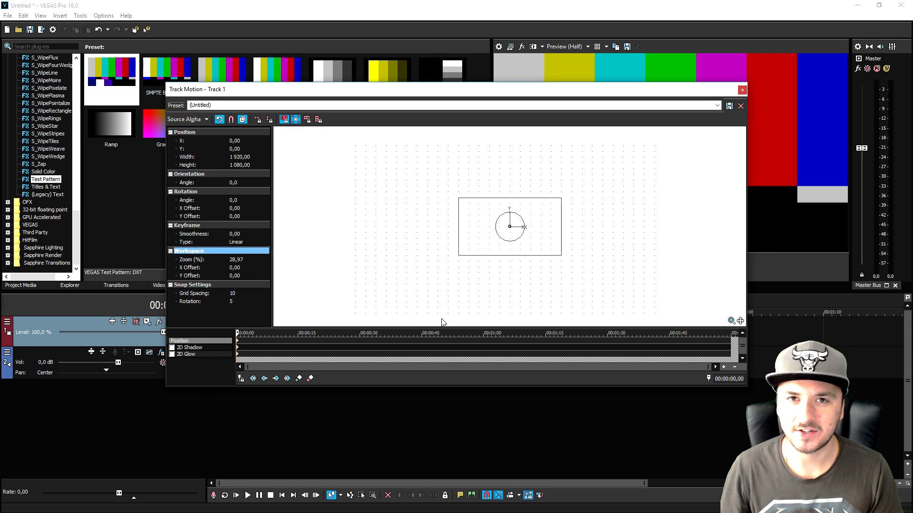
mouse_move(441, 302)
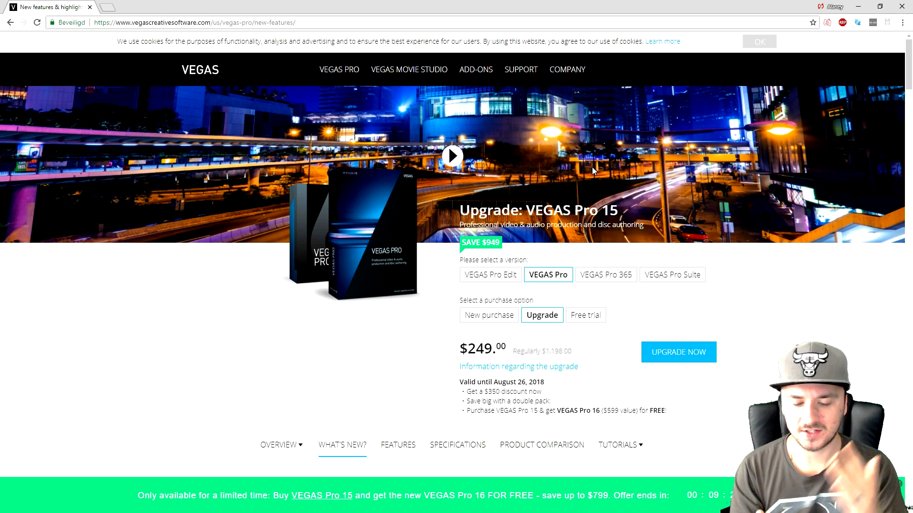
mouse_move(526, 288)
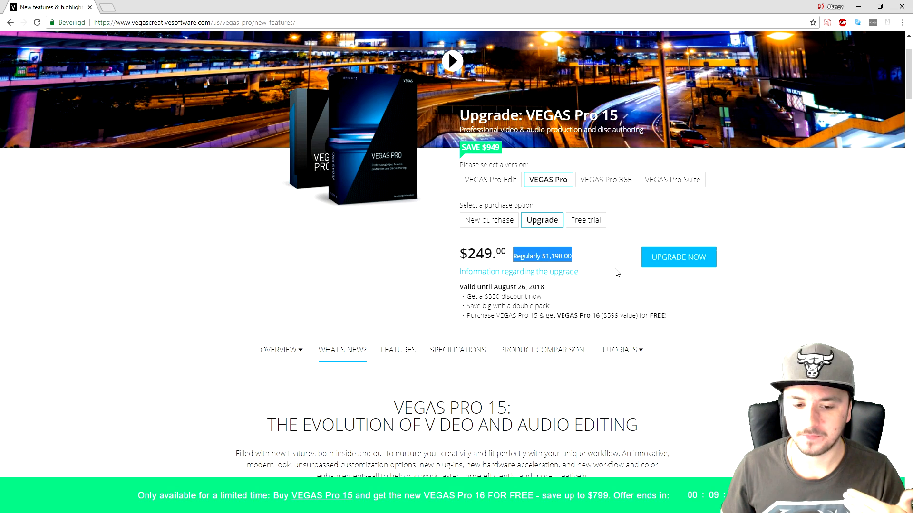
mouse_move(595, 269)
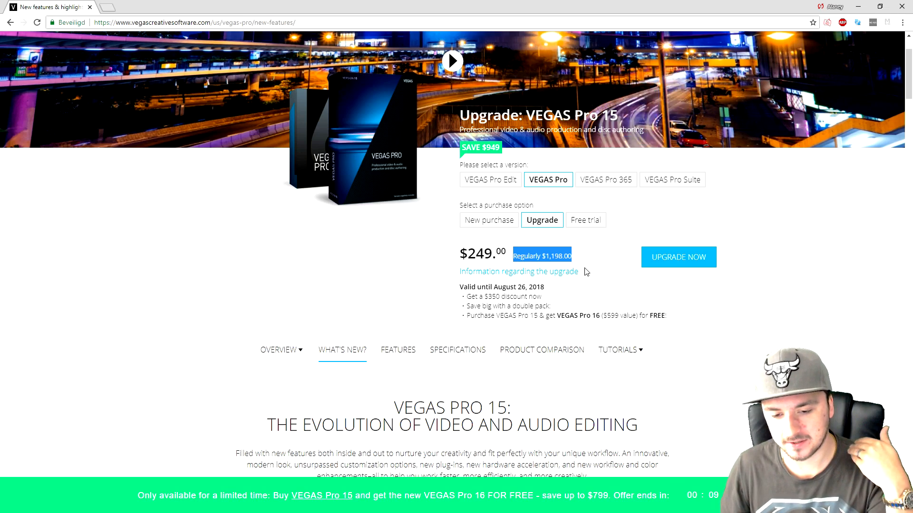
mouse_move(582, 276)
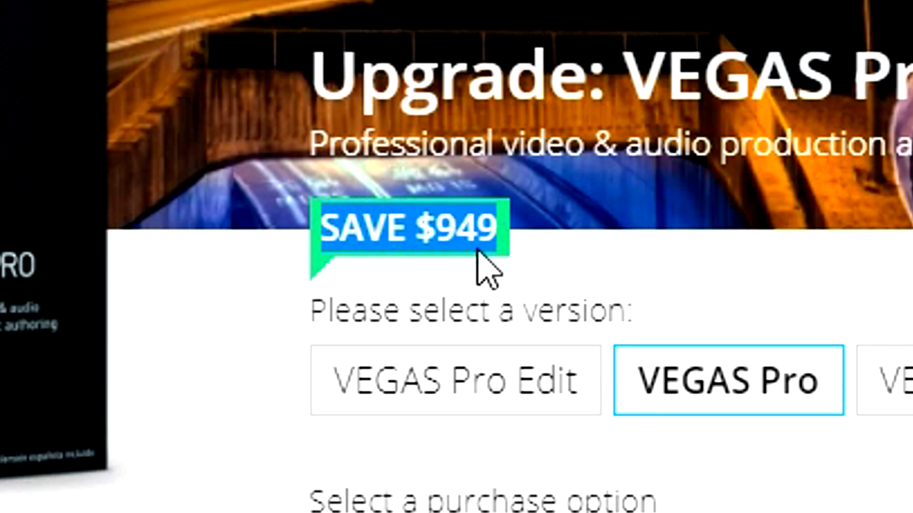
mouse_move(428, 317)
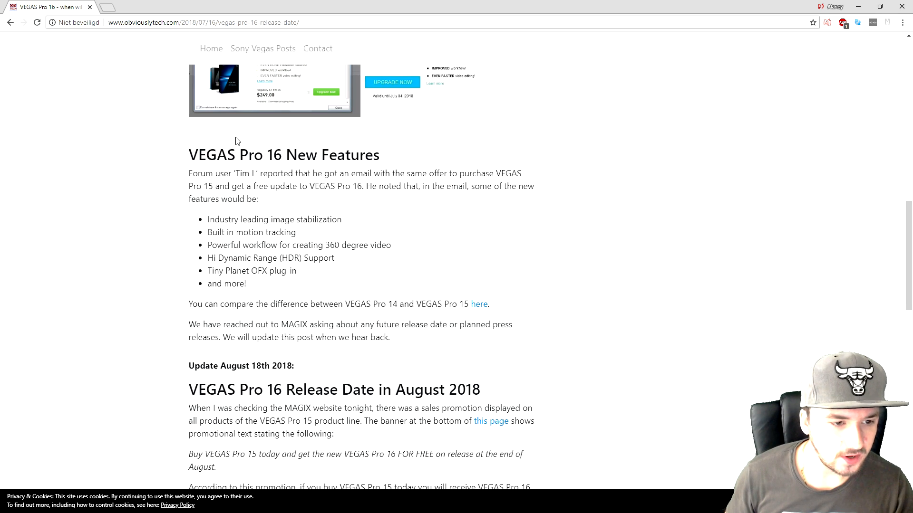
mouse_move(170, 153)
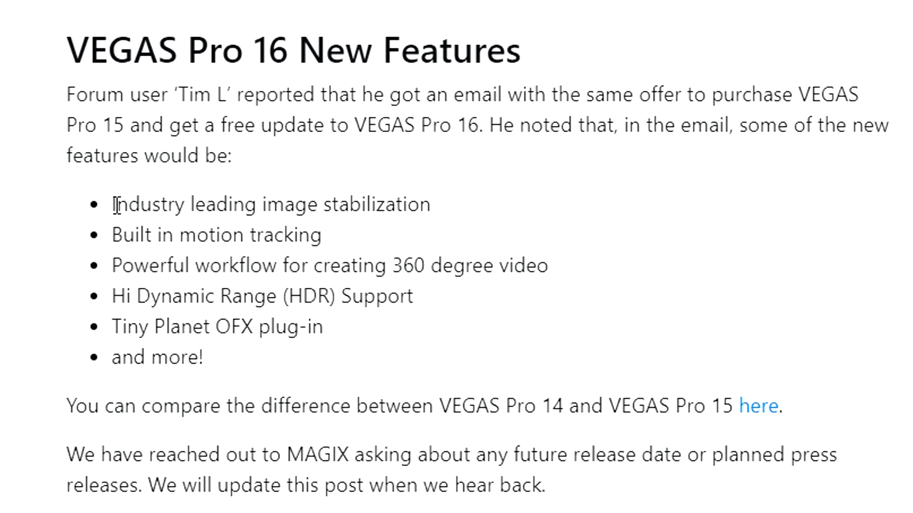
mouse_move(342, 240)
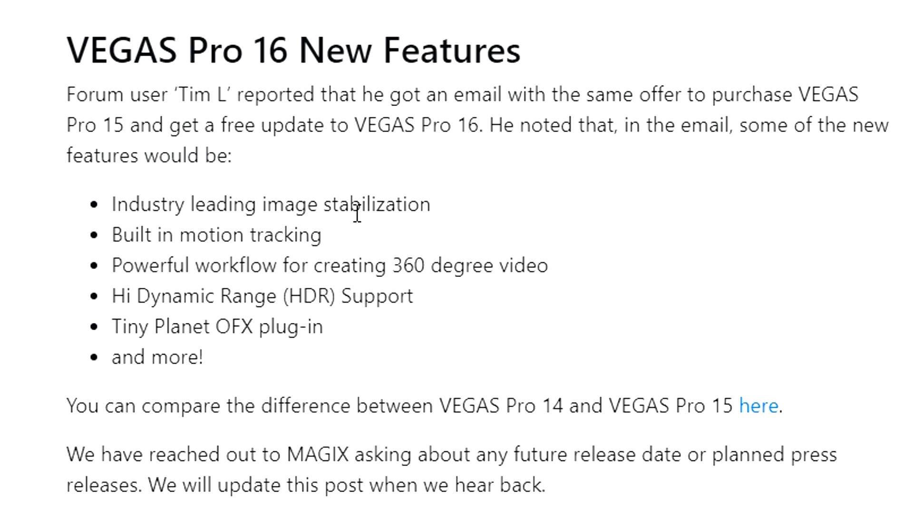
mouse_move(303, 278)
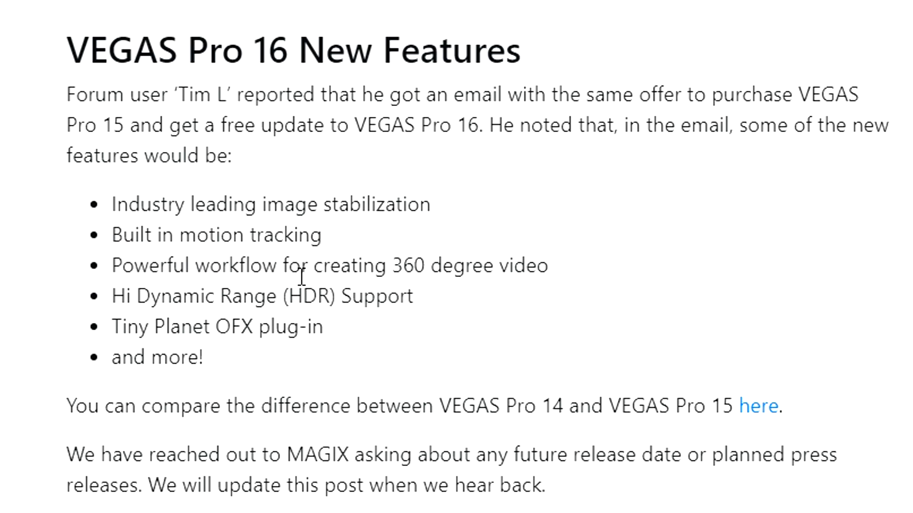
mouse_move(485, 265)
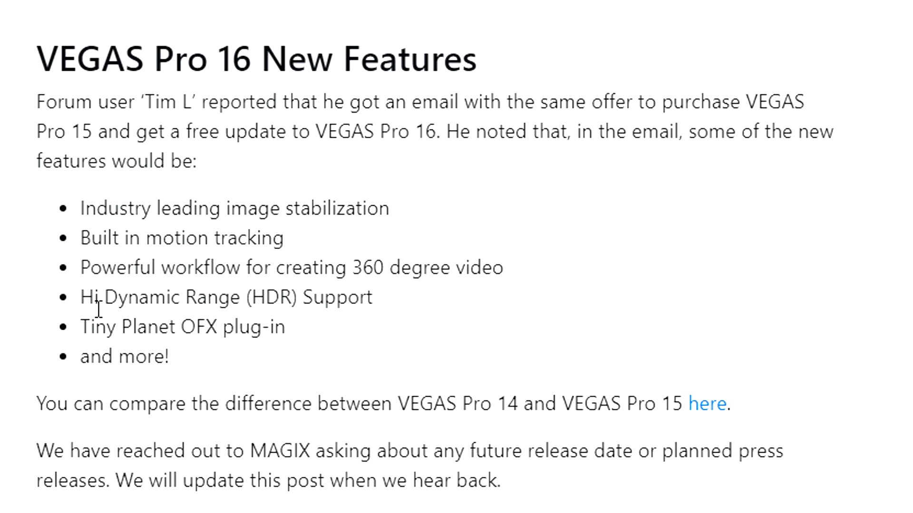
mouse_move(183, 378)
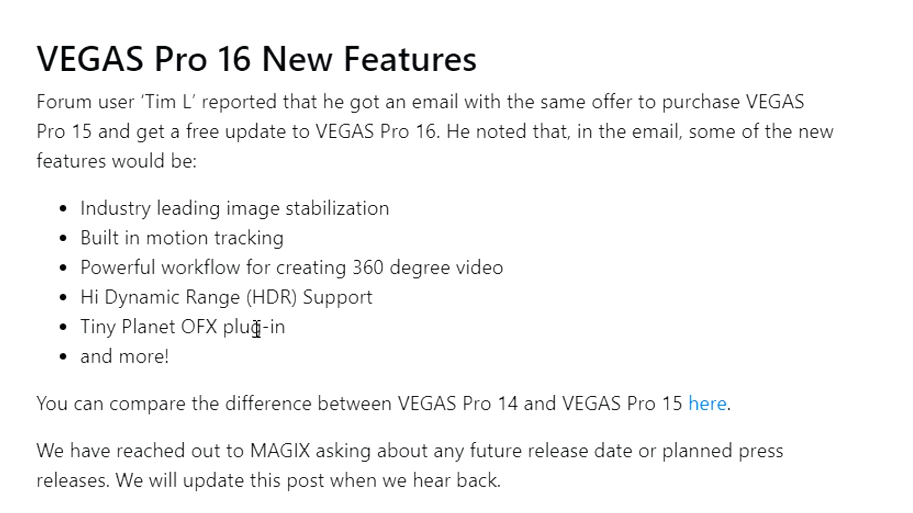
mouse_move(148, 357)
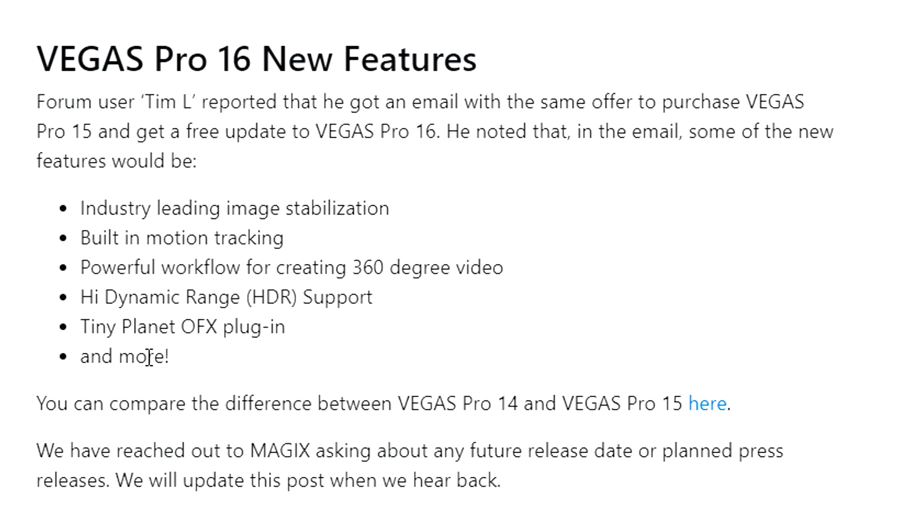